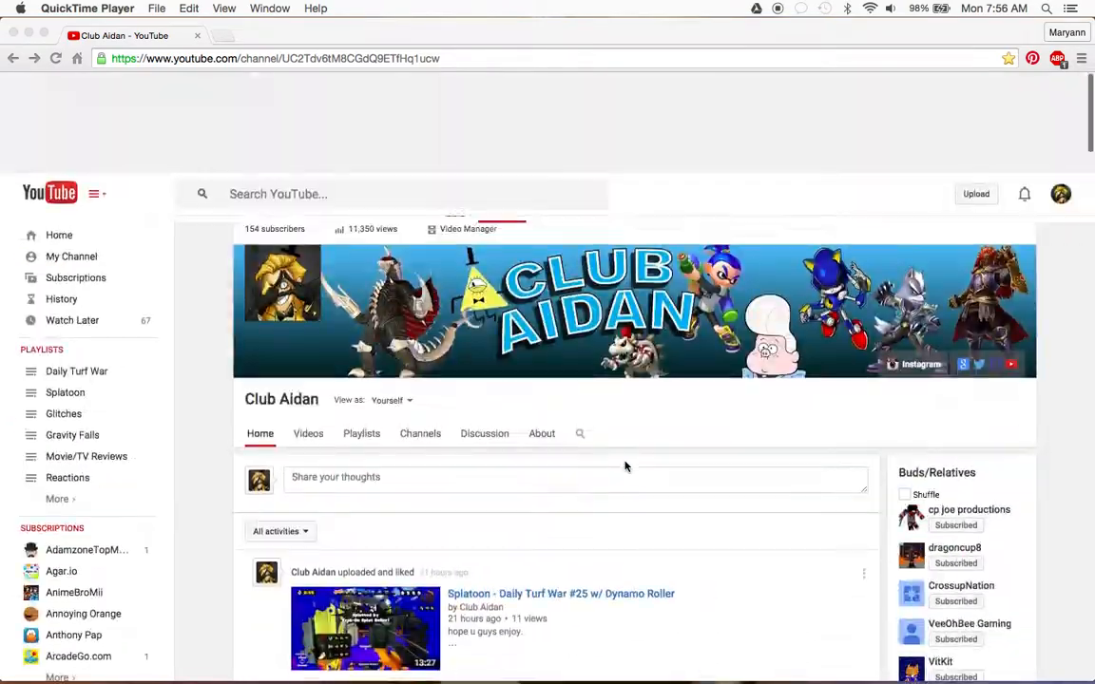
{"action": "scroll", "scroll_direction": "down", "scroll_amount": 3}
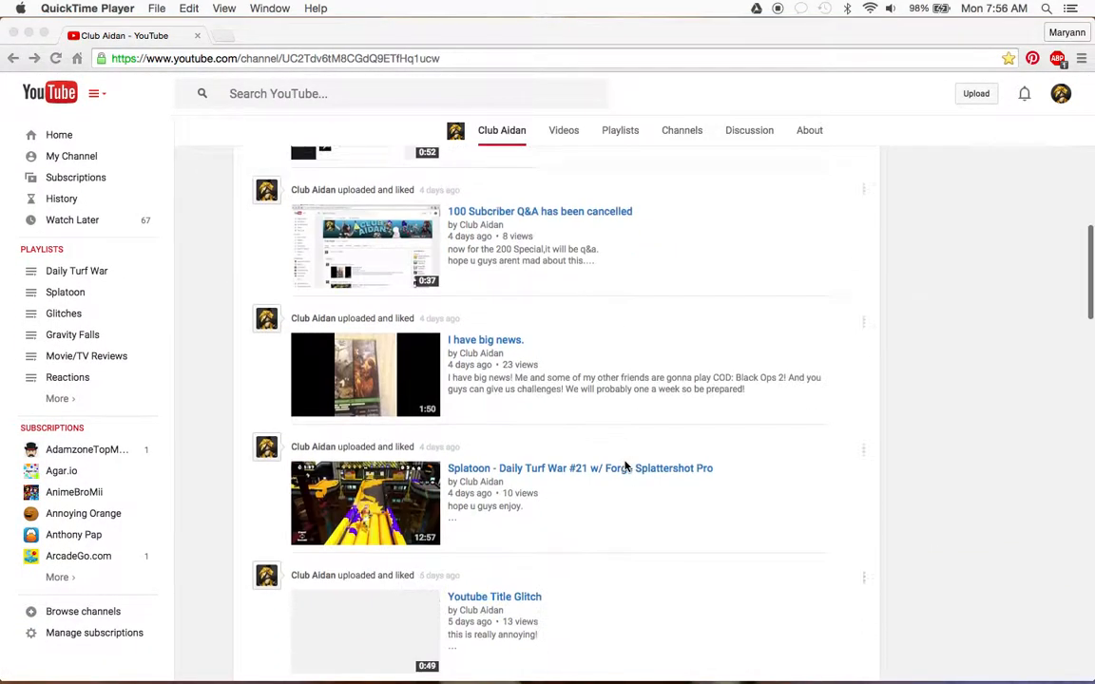
{"action": "scroll", "scroll_direction": "down", "scroll_amount": 3}
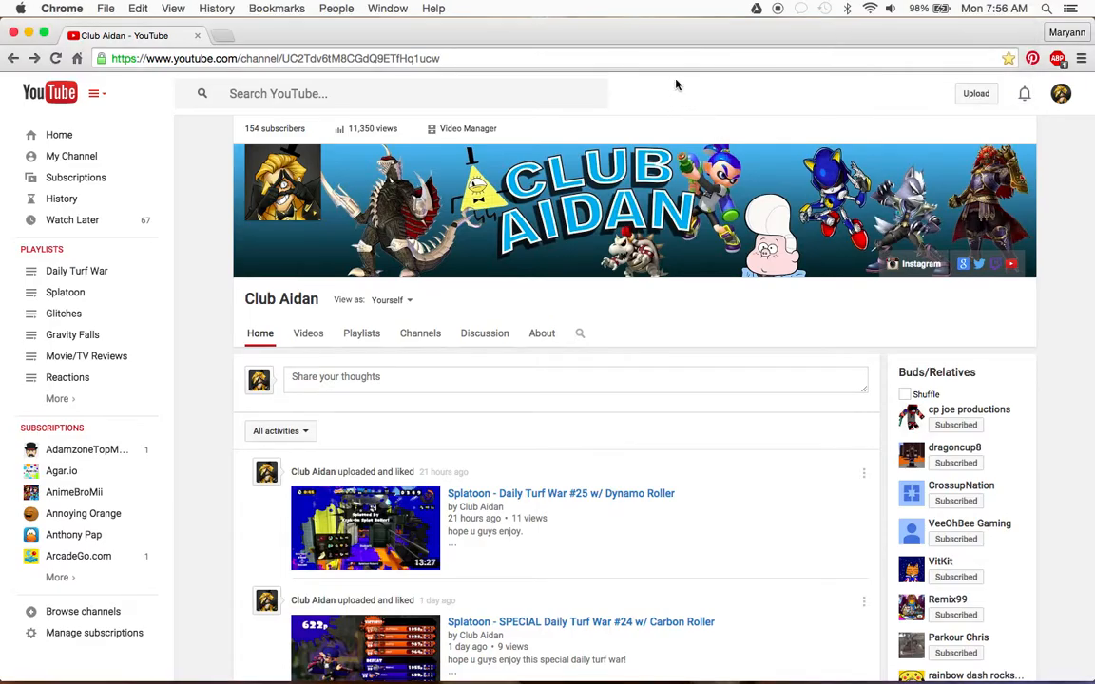
{"action": "scroll", "scroll_direction": "down", "scroll_amount": 3}
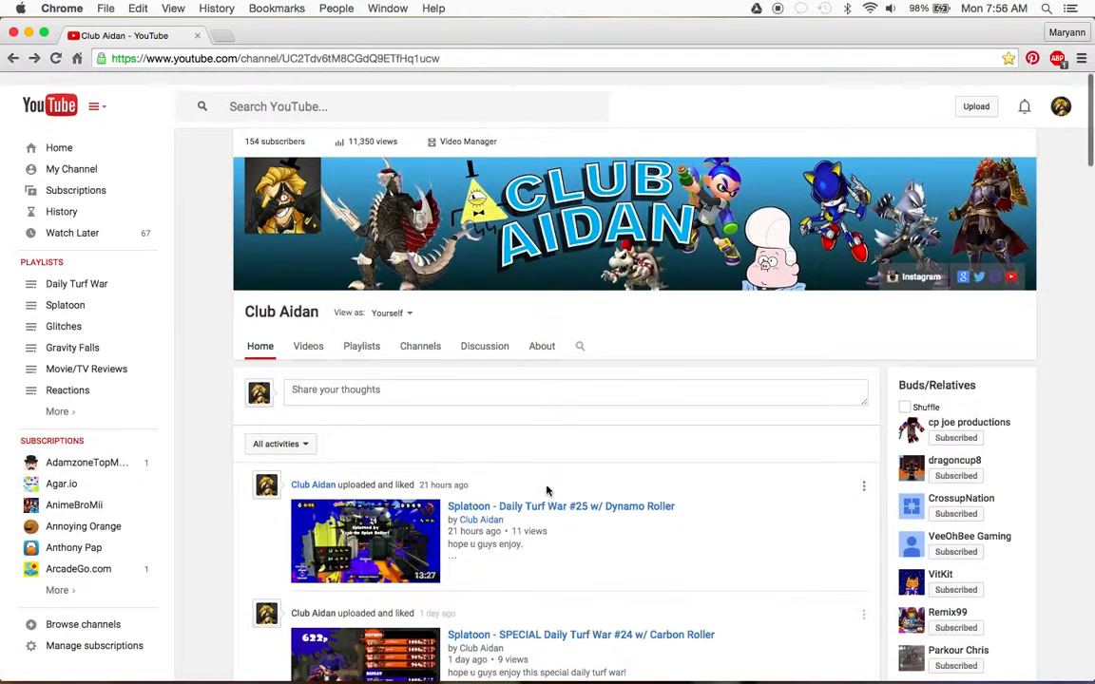
{"action": "scroll", "scroll_direction": "down", "scroll_amount": 3}
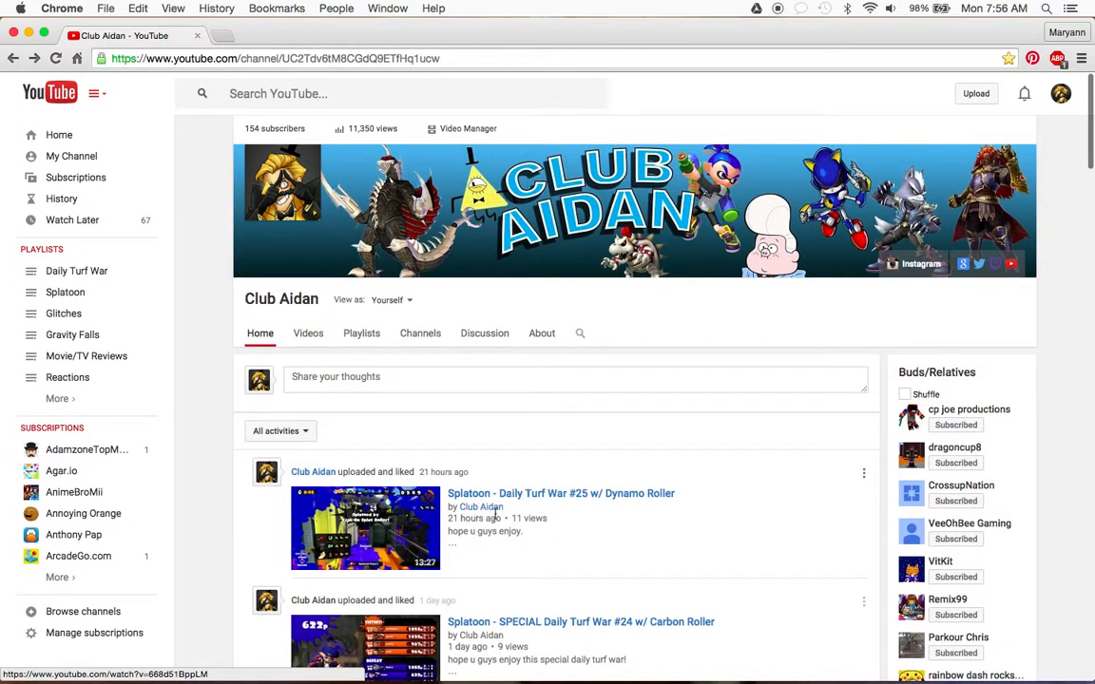
{"action": "mouse_move", "coordinate": [613, 504]}
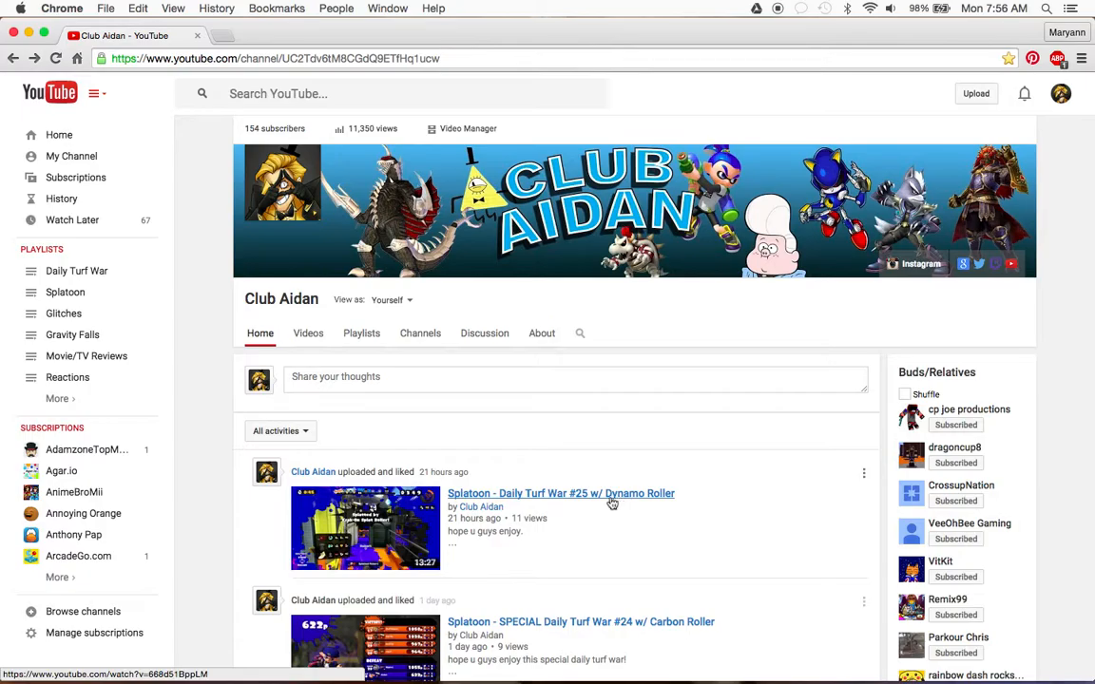
{"action": "scroll", "scroll_direction": "down", "scroll_amount": 3}
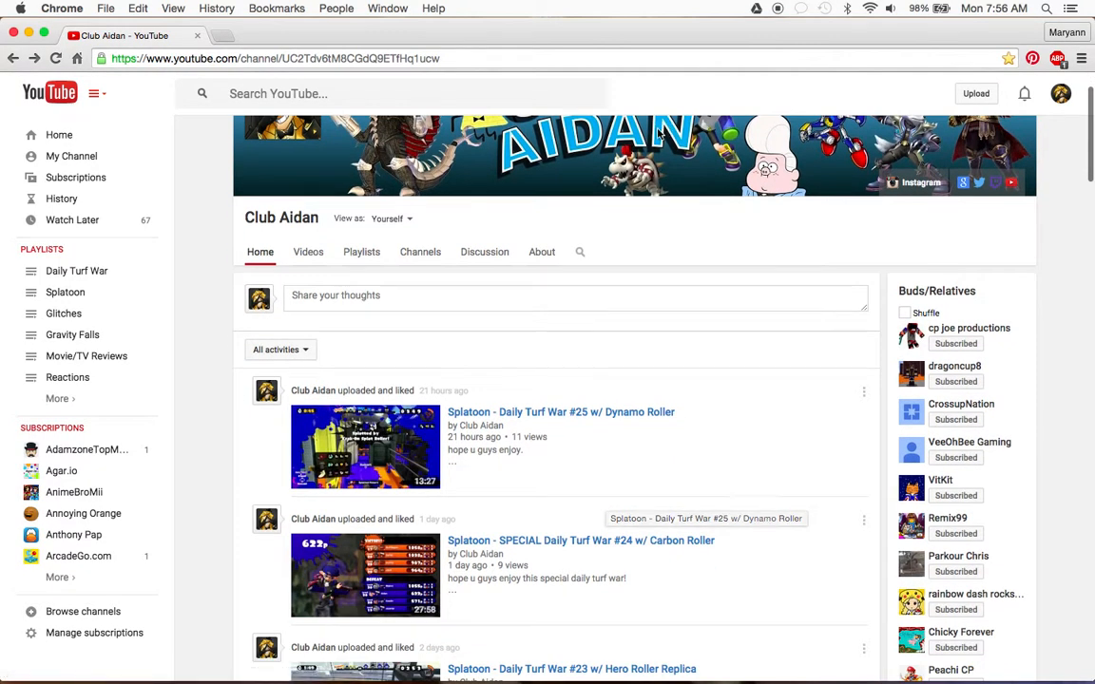
{"action": "scroll", "scroll_direction": "down", "scroll_amount": 3}
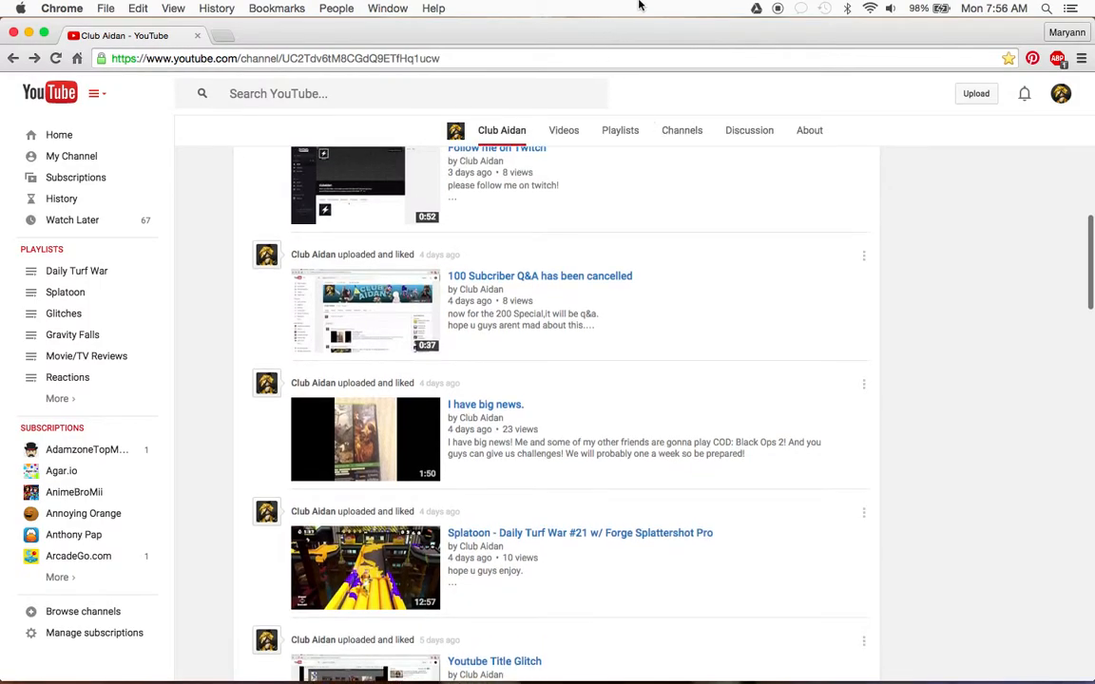
{"action": "mouse_move", "coordinate": [365, 440]}
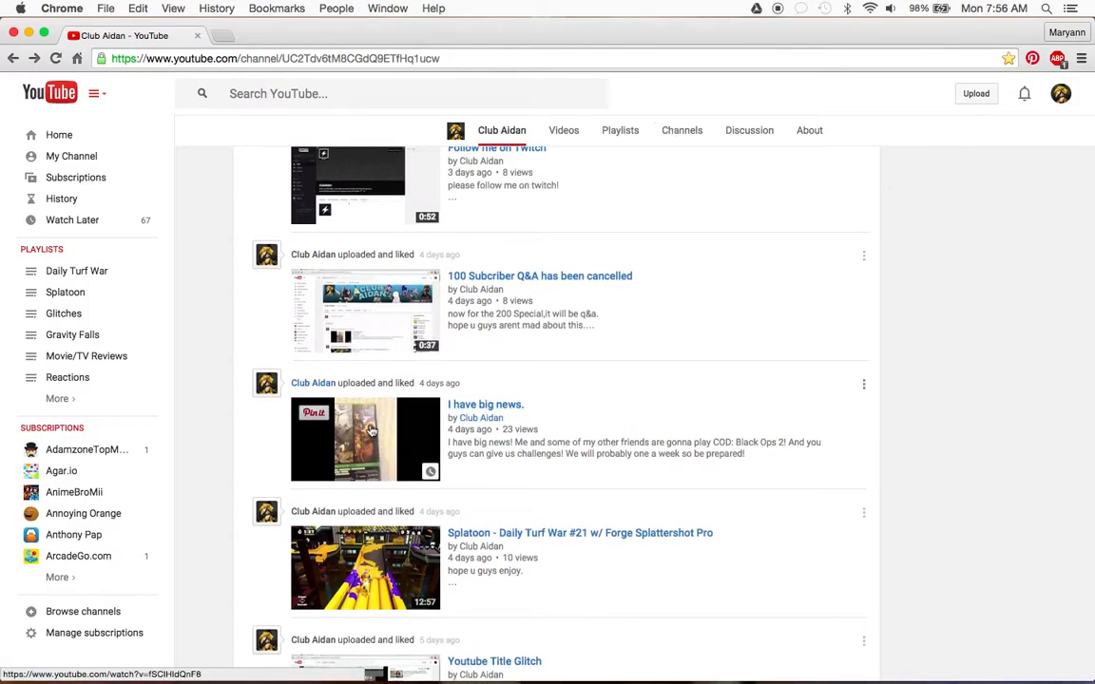
{"action": "scroll", "scroll_direction": "down", "scroll_amount": 3}
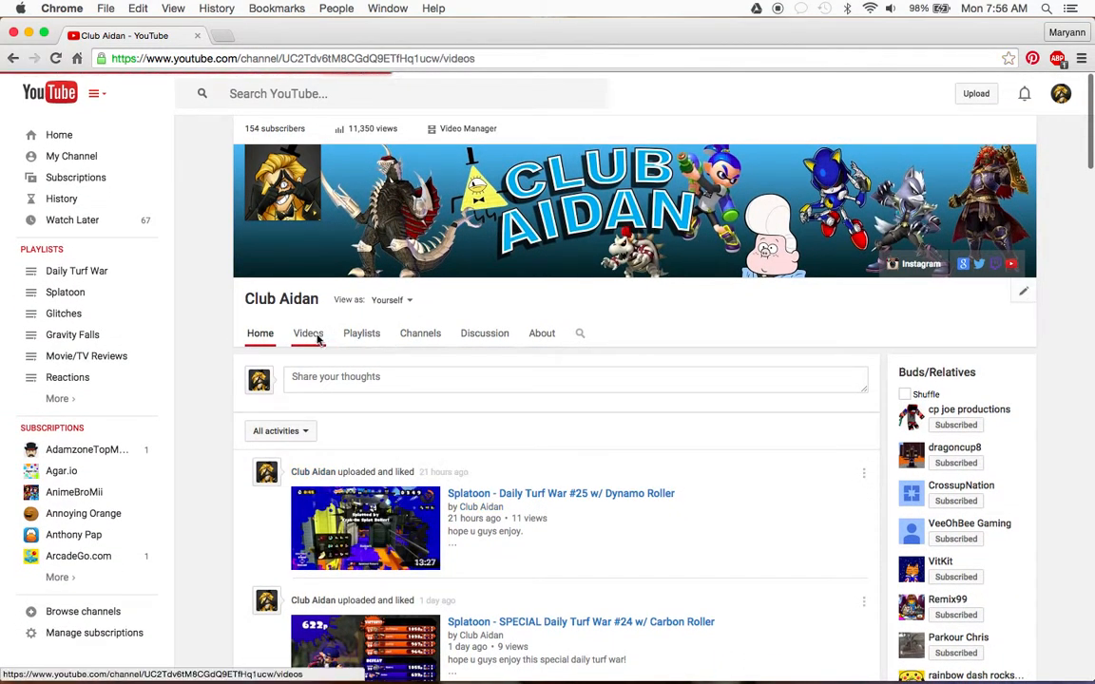
{"action": "left_click", "coordinate": [308, 333]}
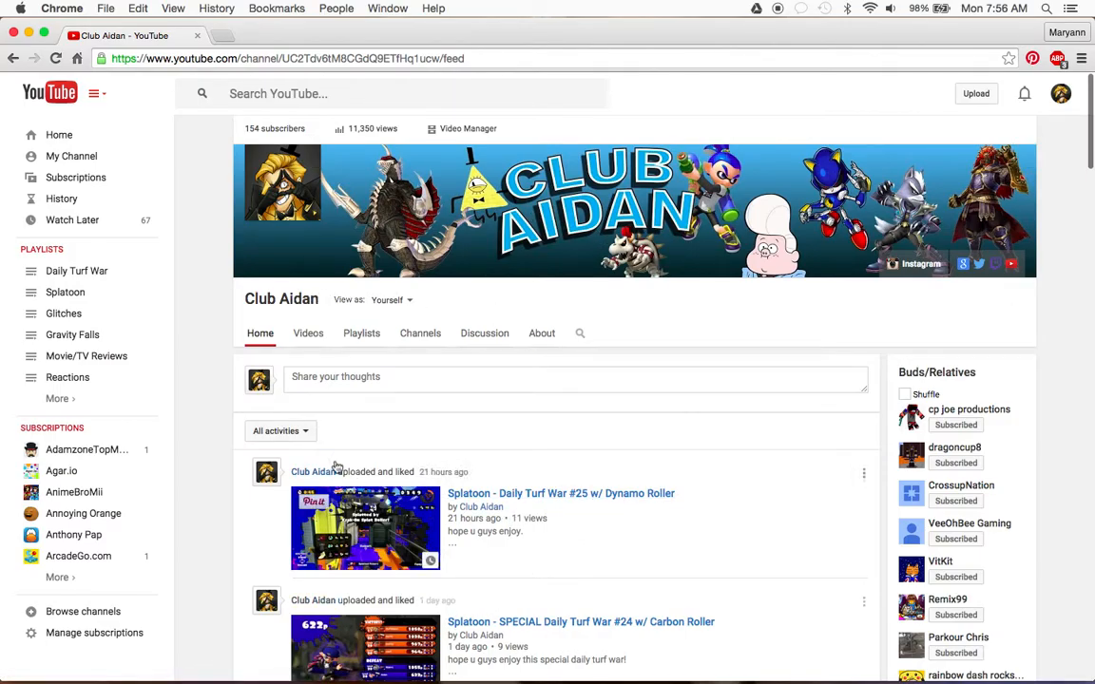
{"action": "left_click", "coordinate": [390, 300]}
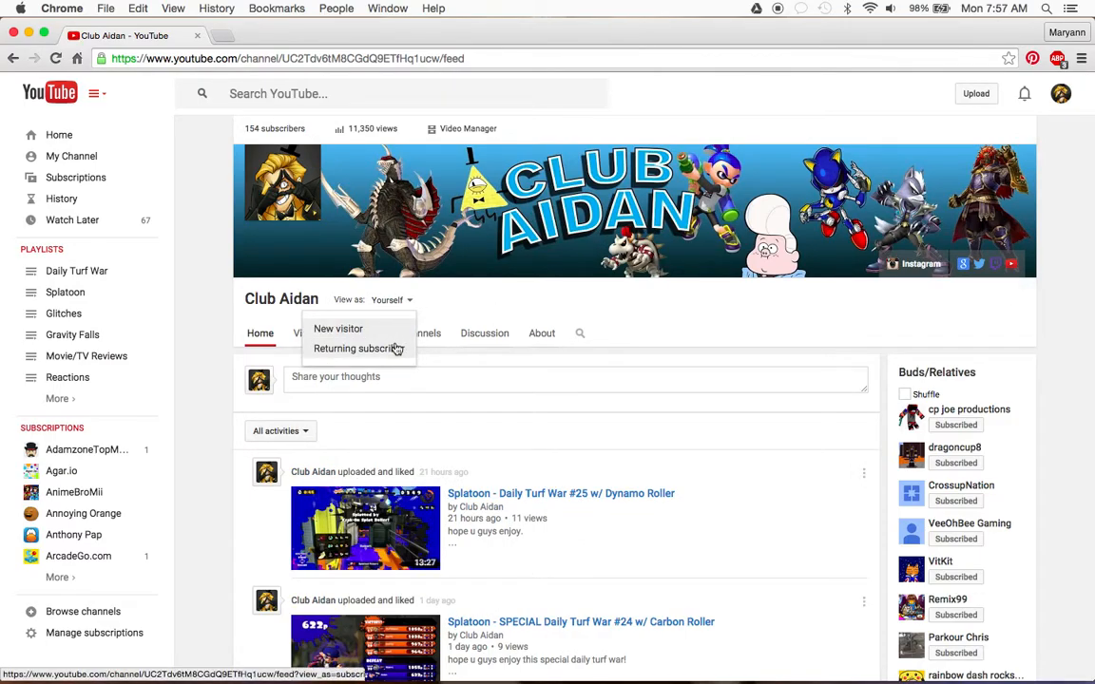
{"action": "left_click", "coordinate": [359, 349]}
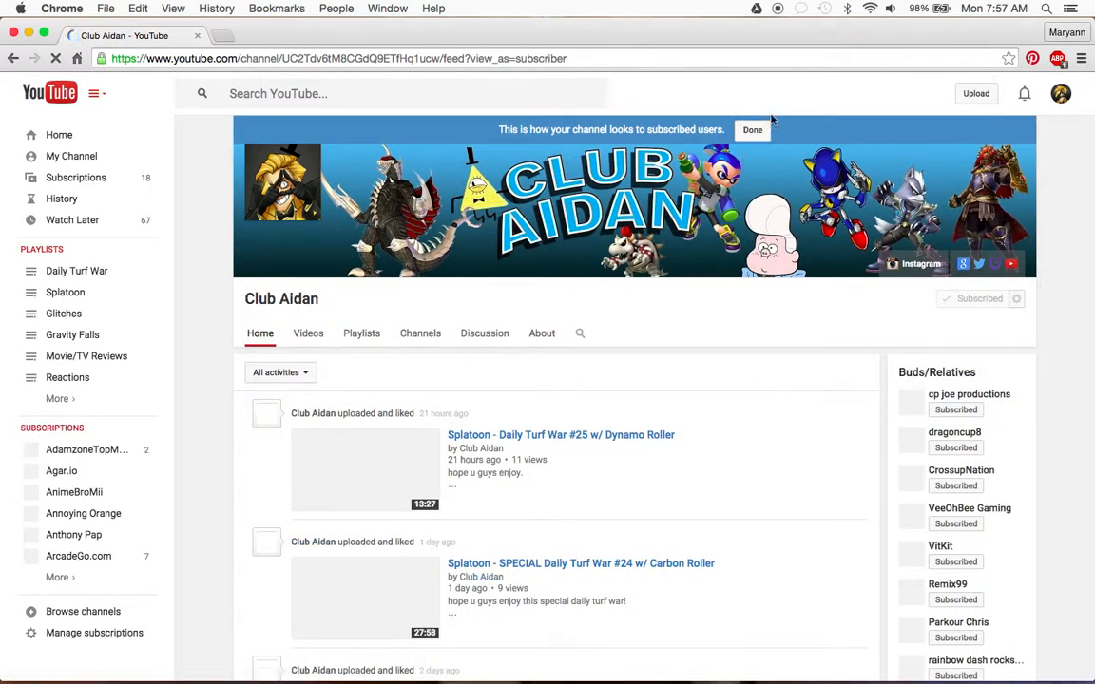
{"action": "left_click", "coordinate": [57, 398]}
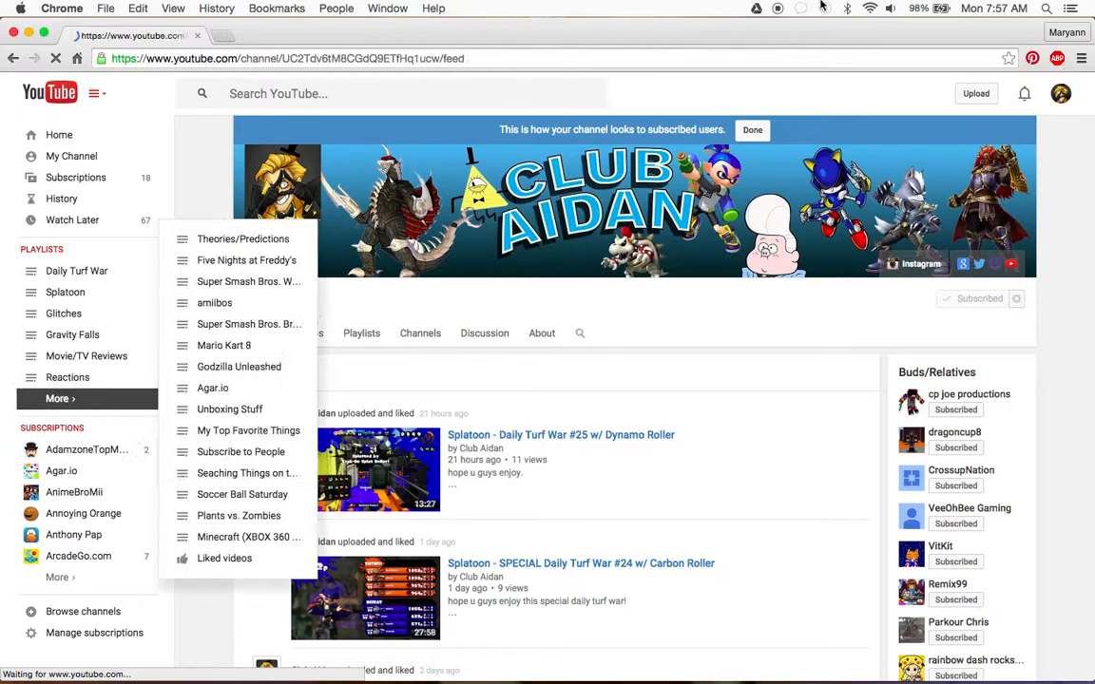
{"action": "left_click", "coordinate": [752, 130]}
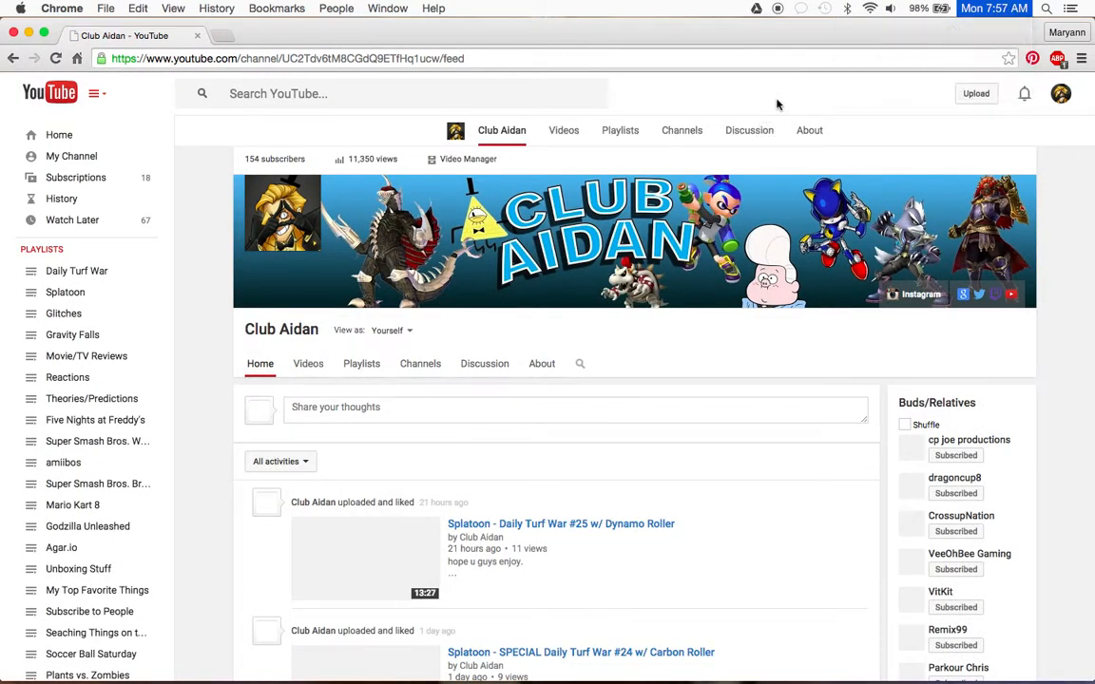
{"action": "scroll", "scroll_direction": "down", "scroll_amount": 3}
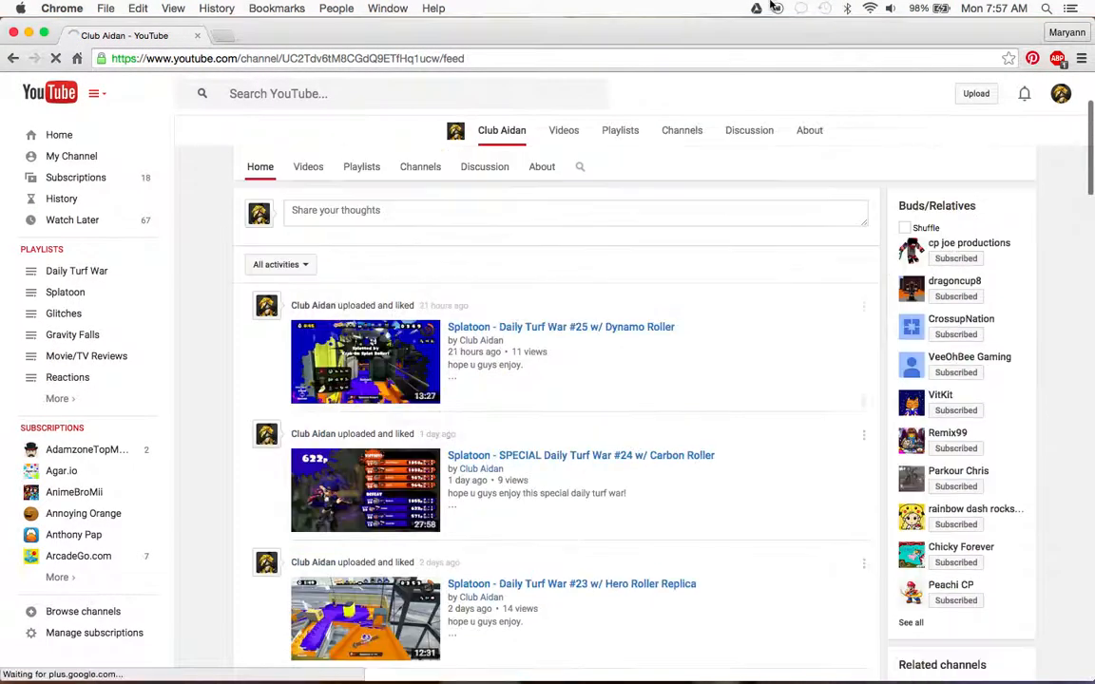